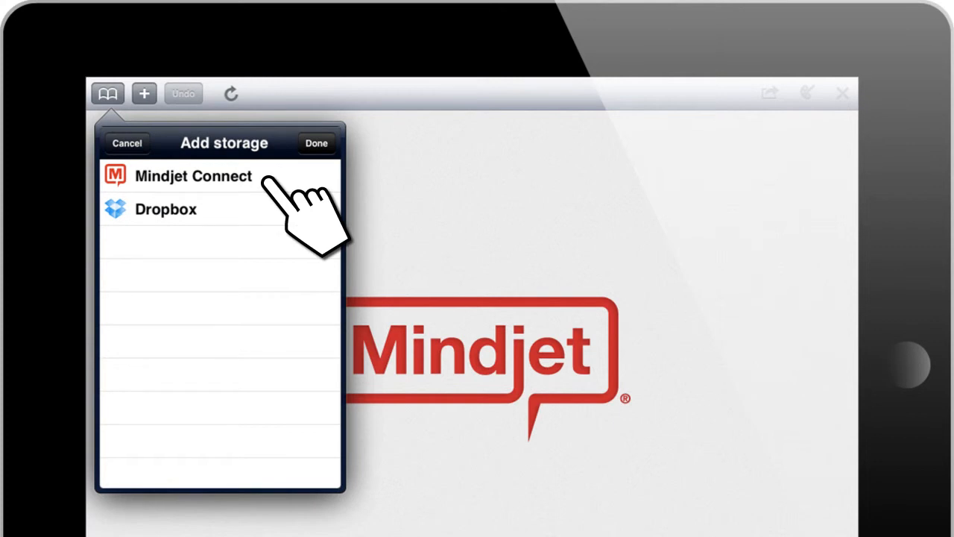
# - Add Mindjet Connect as the cloud storage service
pyautogui.click(194, 176)
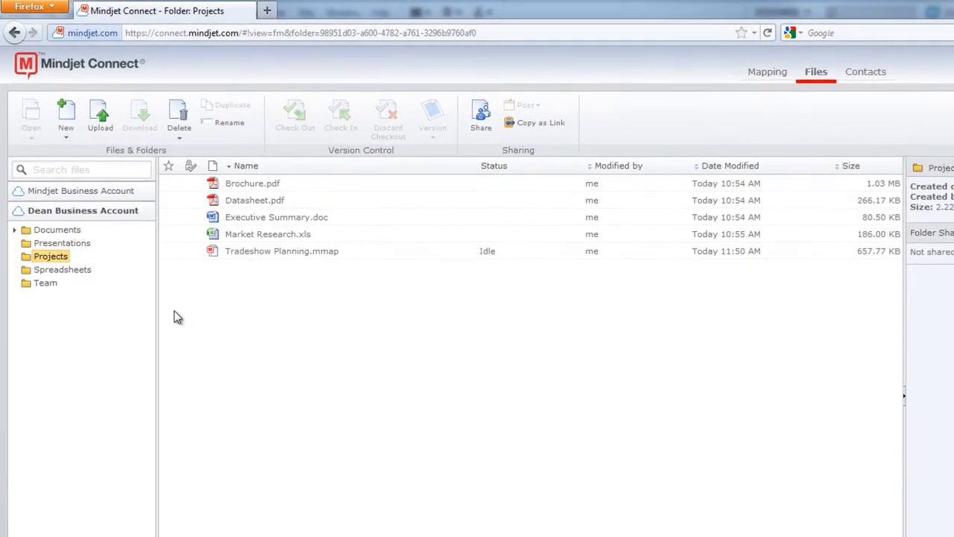
# - Sign up for a free Mindjet Connect account and sign in to reach its root folder
pyautogui.click(282, 251)
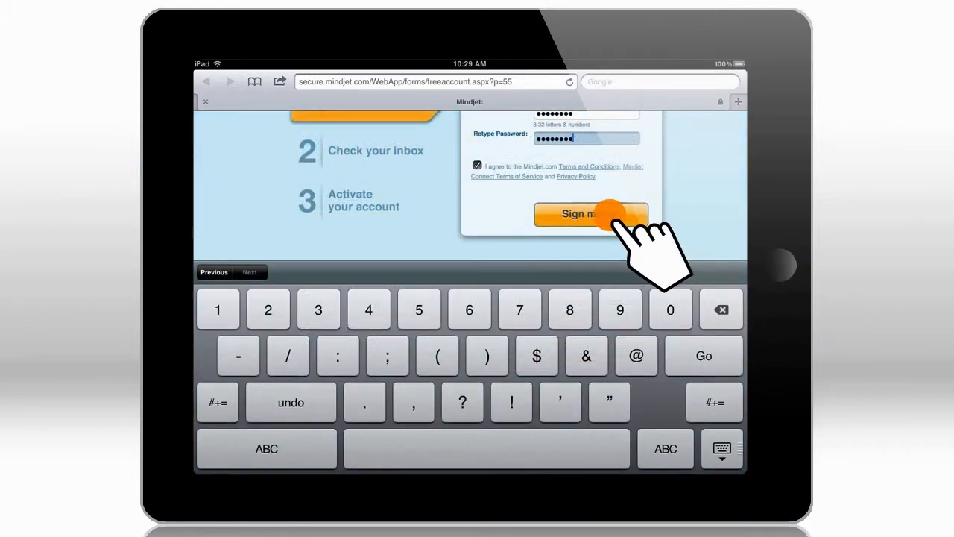
pyautogui.click(590, 214)
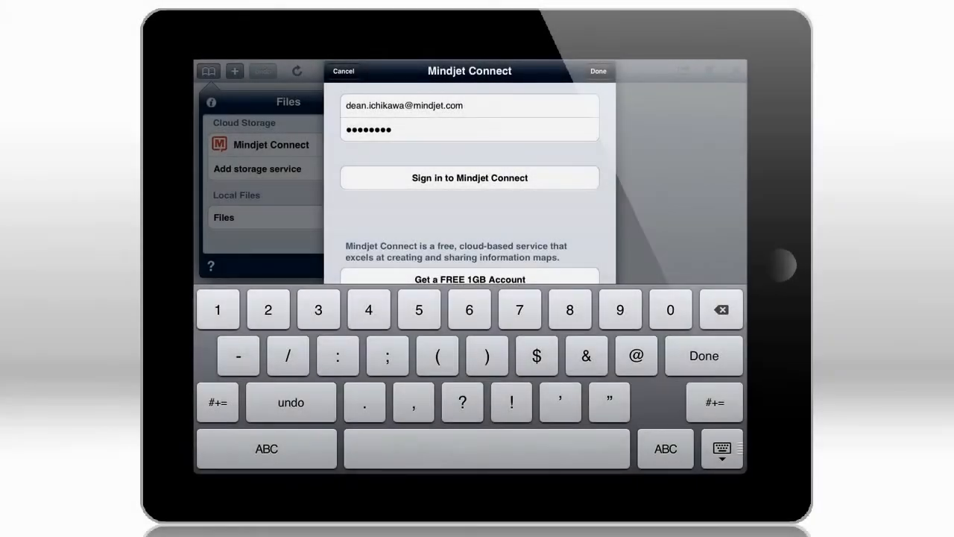
pyautogui.click(468, 177)
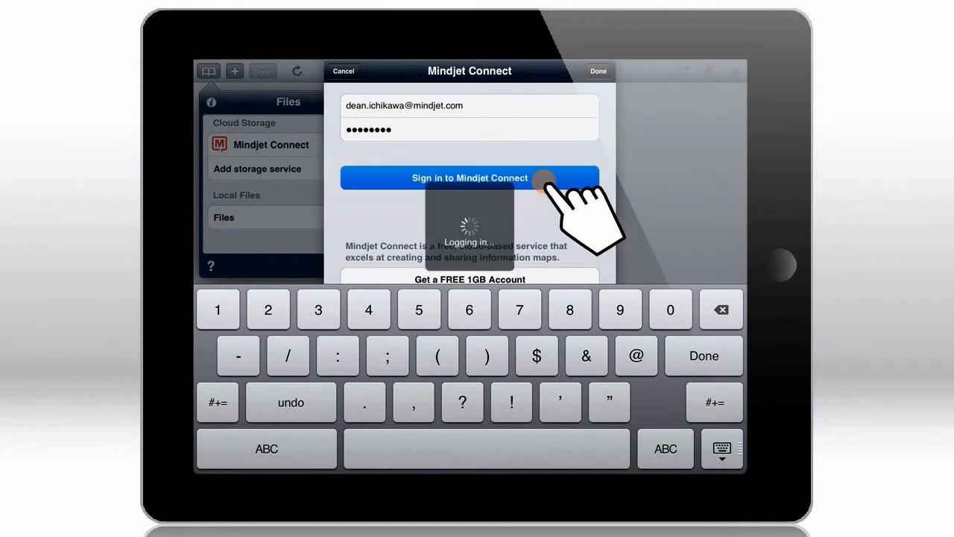
pyautogui.click(468, 177)
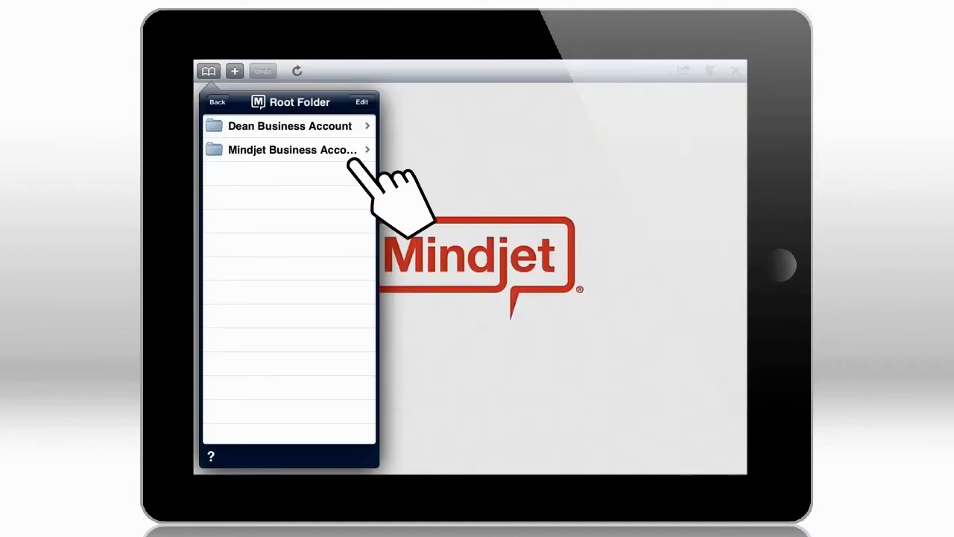
# - Open Website Redesign.mmap from the first business account's Projects folder
pyautogui.click(289, 125)
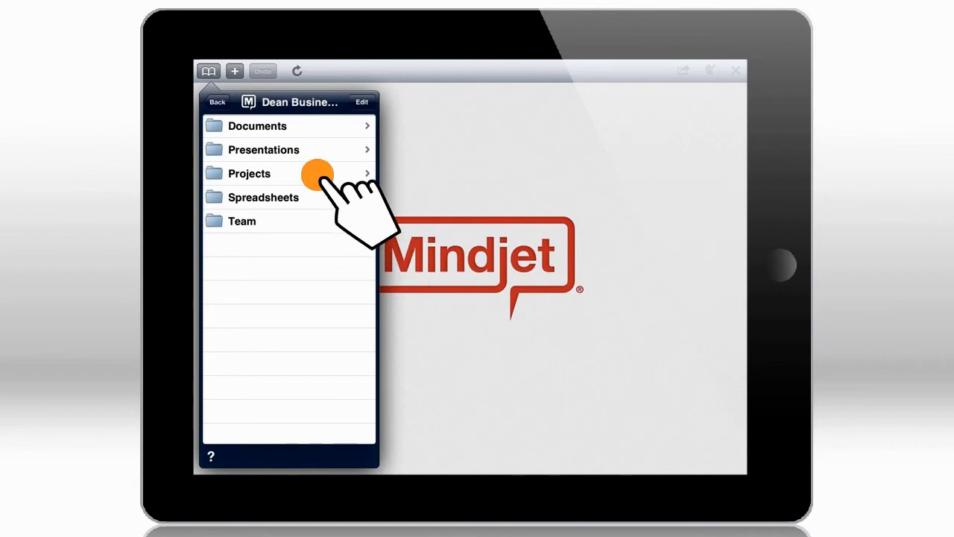
pyautogui.click(249, 173)
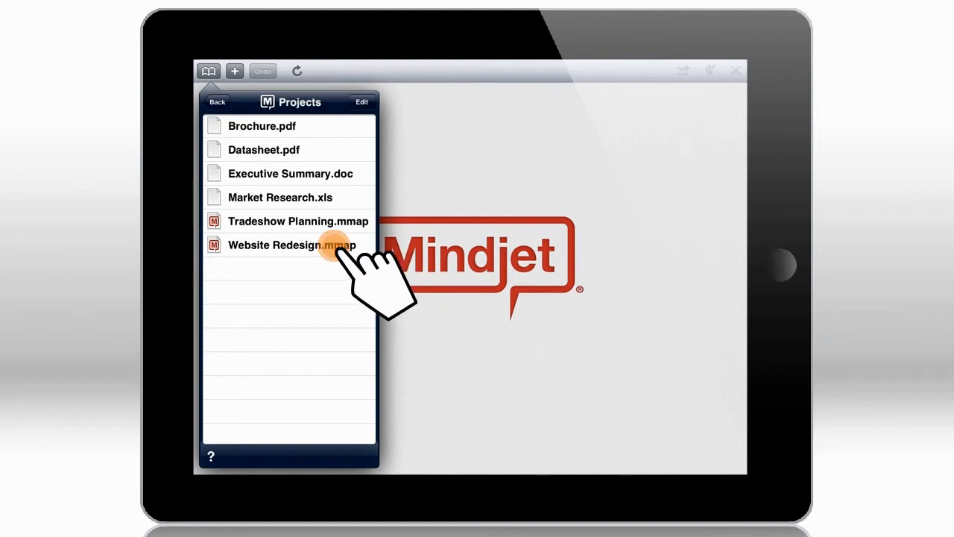
pyautogui.click(292, 244)
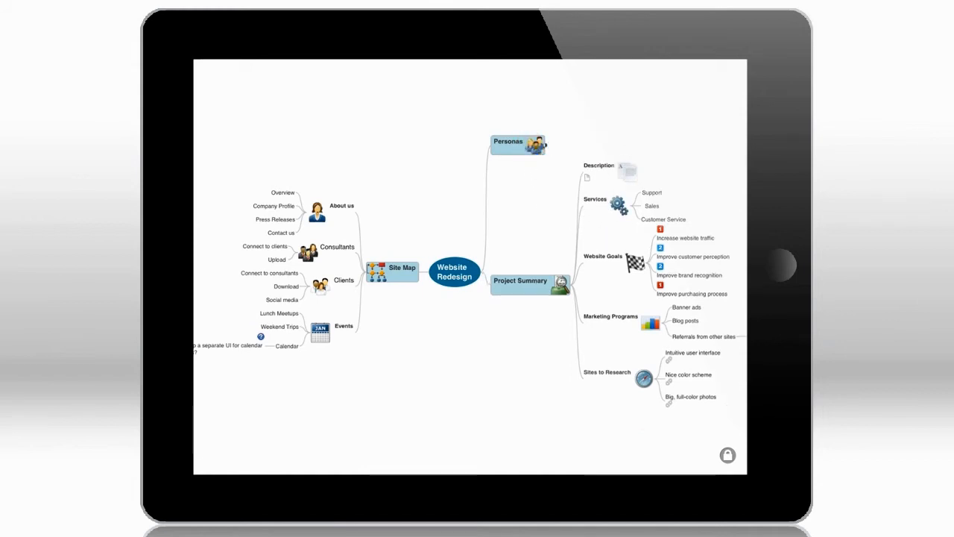
# - Collapse the Site Map branch and give the Support topic a green flag icon
pyautogui.click(399, 269)
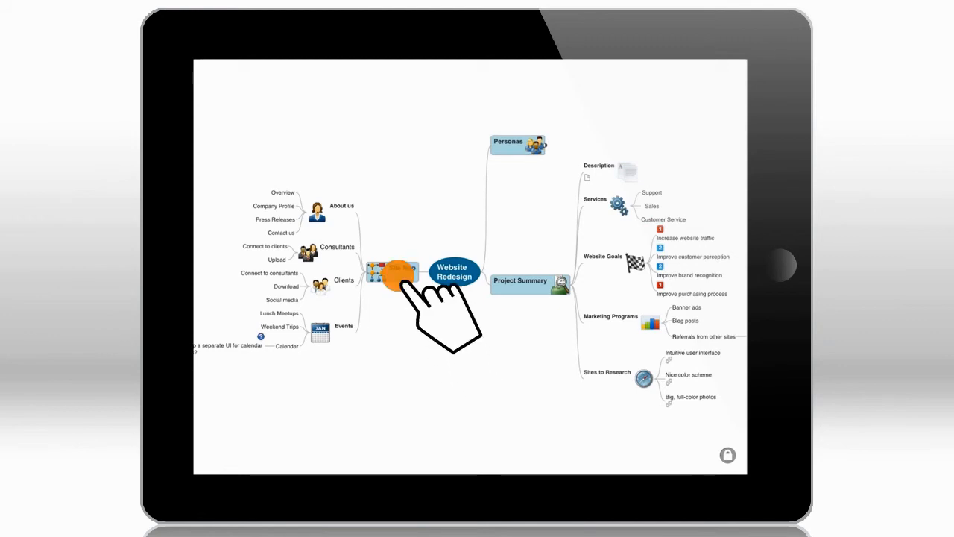
pyautogui.click(393, 271)
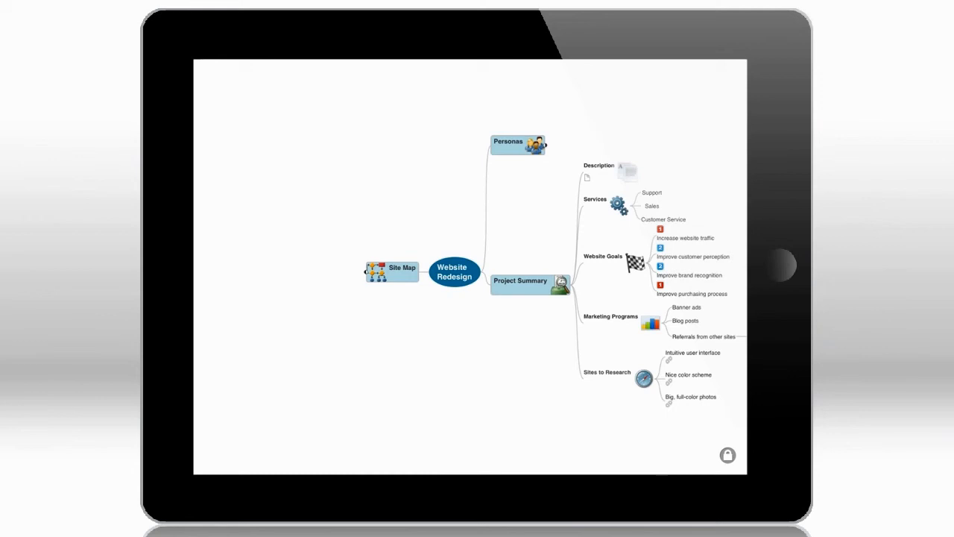
pyautogui.click(650, 192)
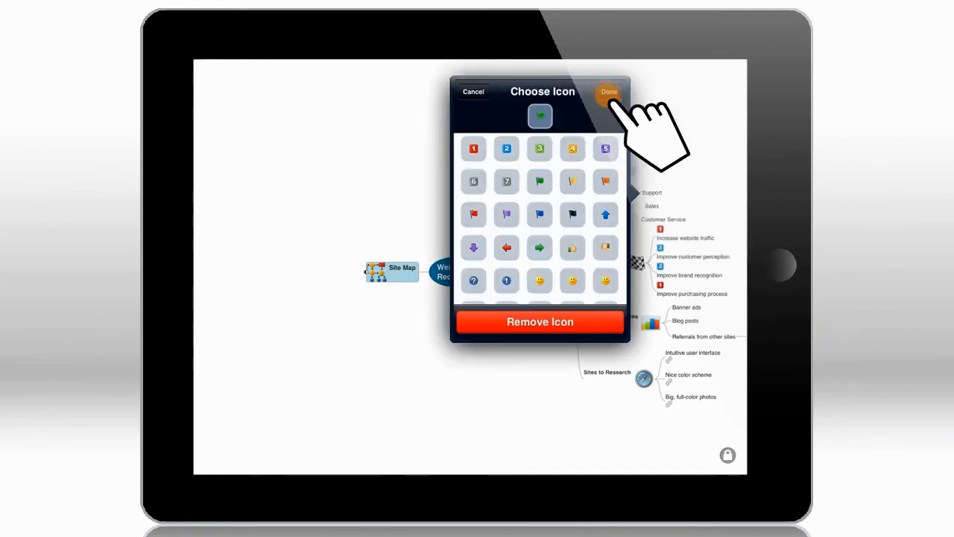
pyautogui.click(608, 91)
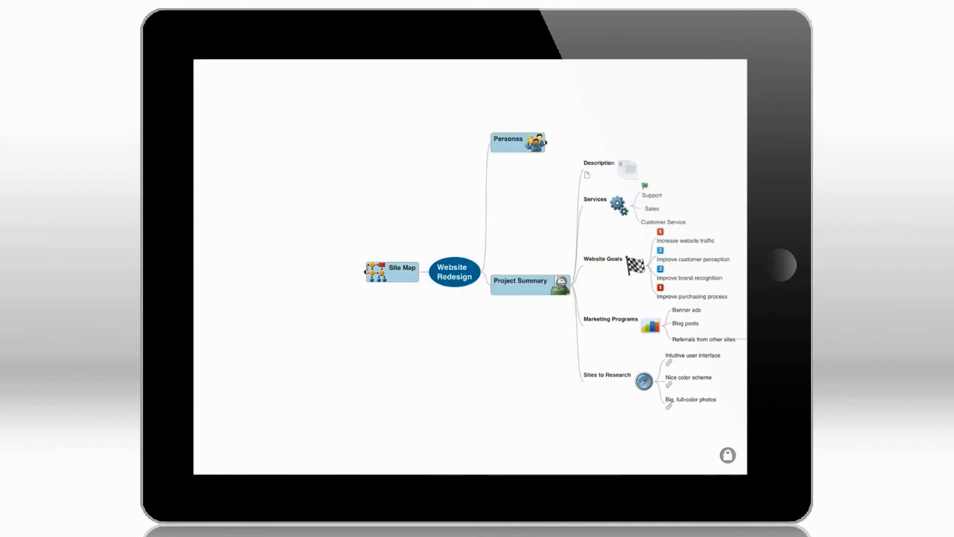
# - Save changes as a new map named 'Website Redesign' in the Local Files root folder
pyautogui.click(208, 72)
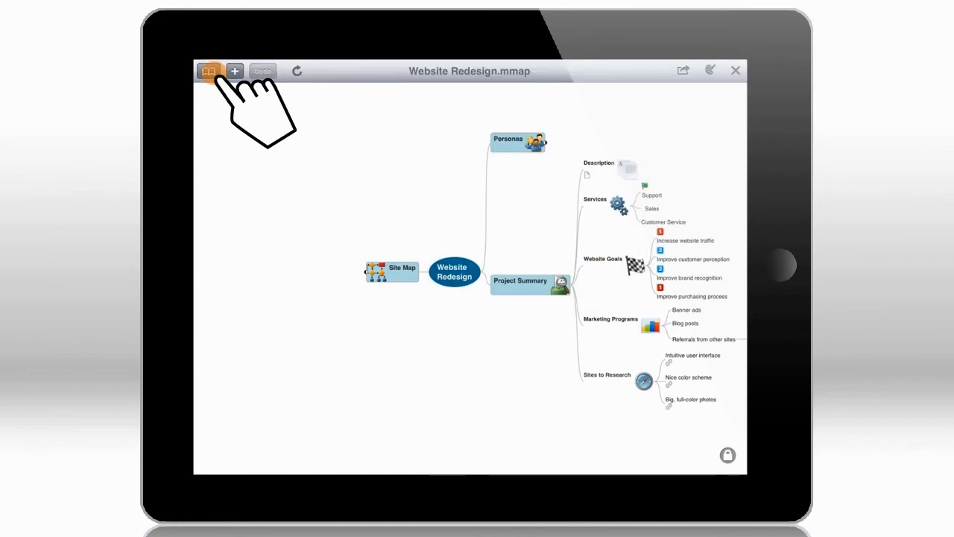
pyautogui.click(209, 71)
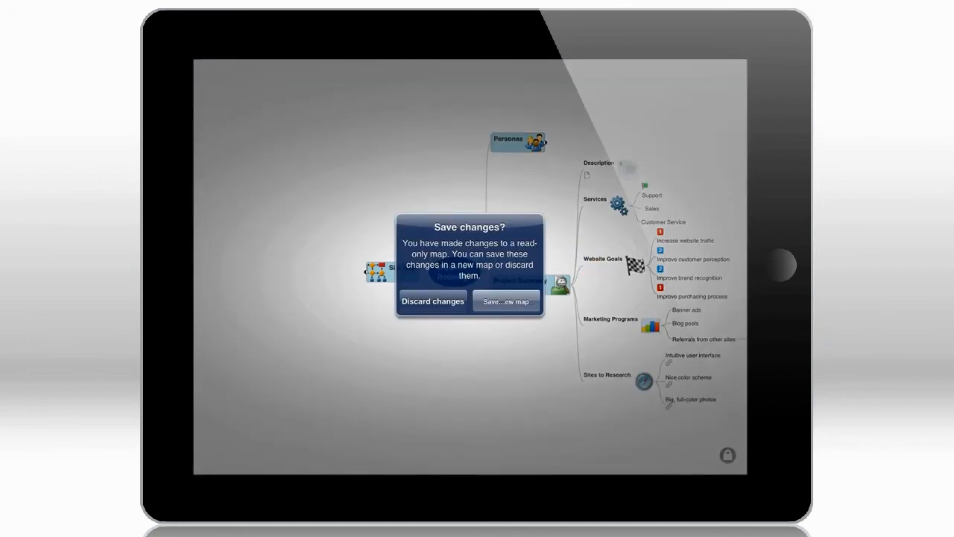
pyautogui.click(506, 301)
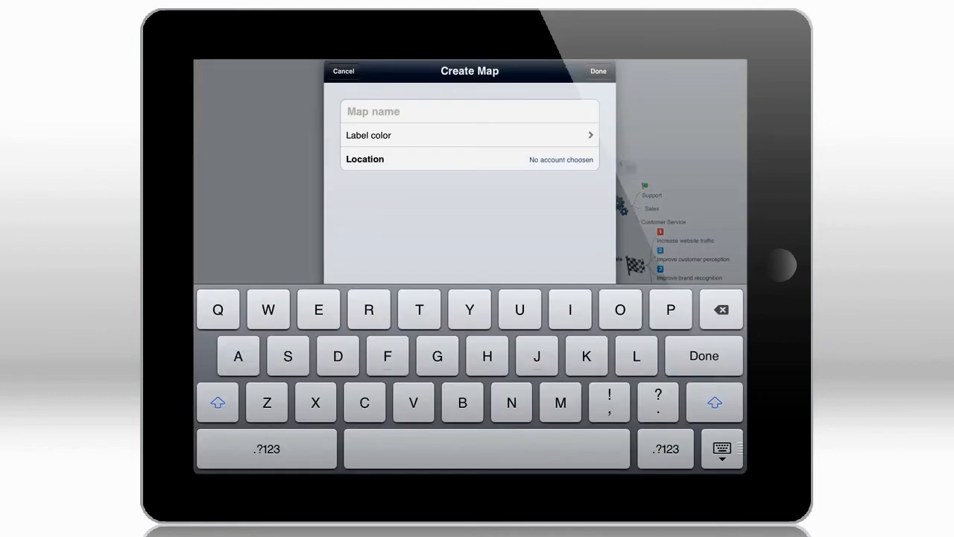
pyautogui.write('Website Redesign')
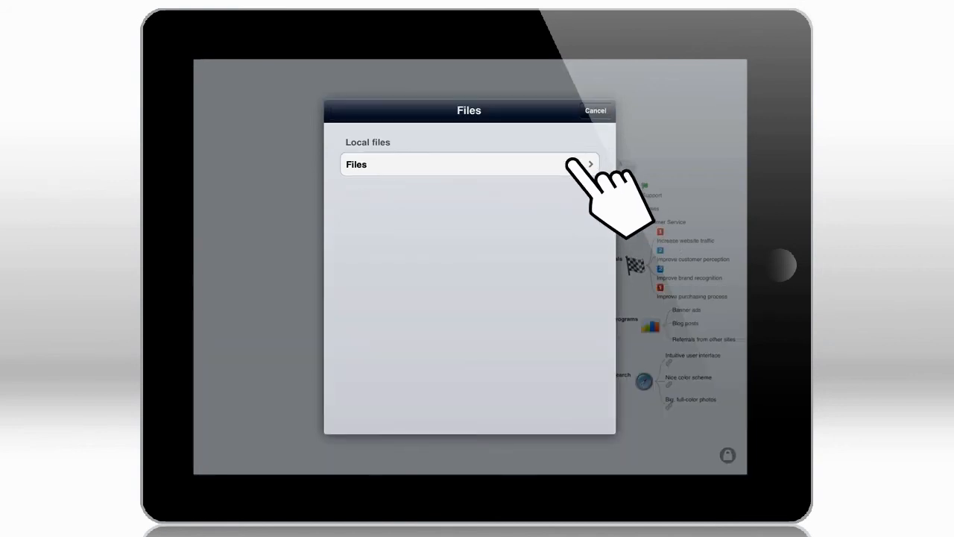
pyautogui.click(470, 164)
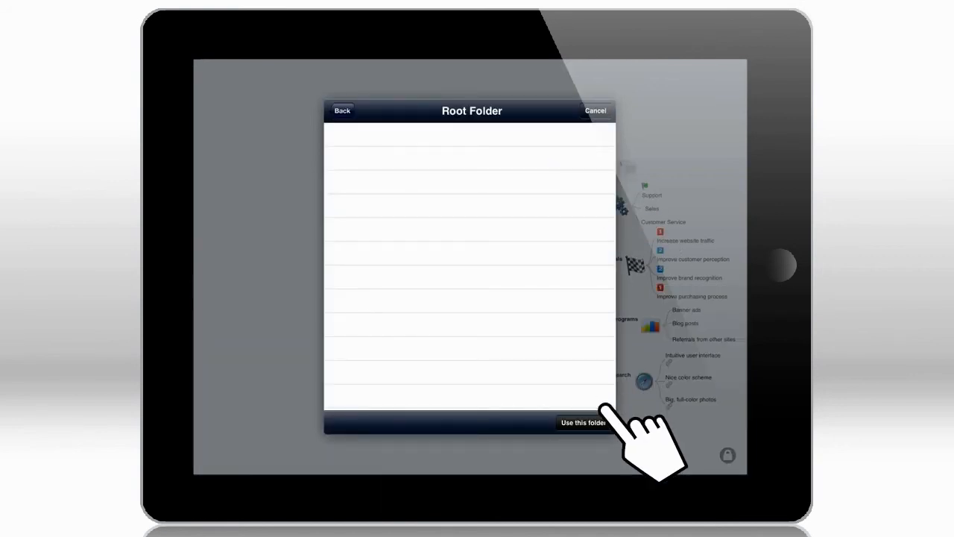
pyautogui.click(583, 423)
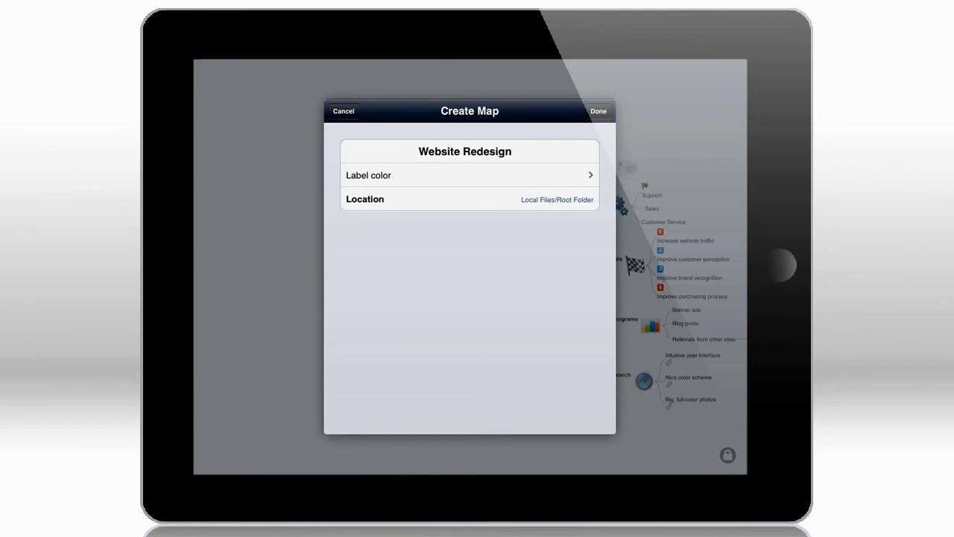
pyautogui.click(599, 110)
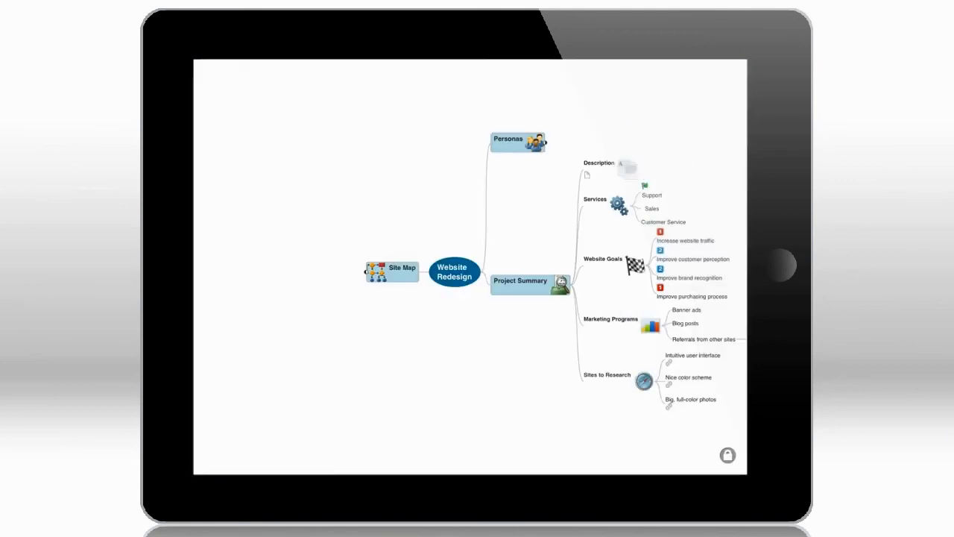